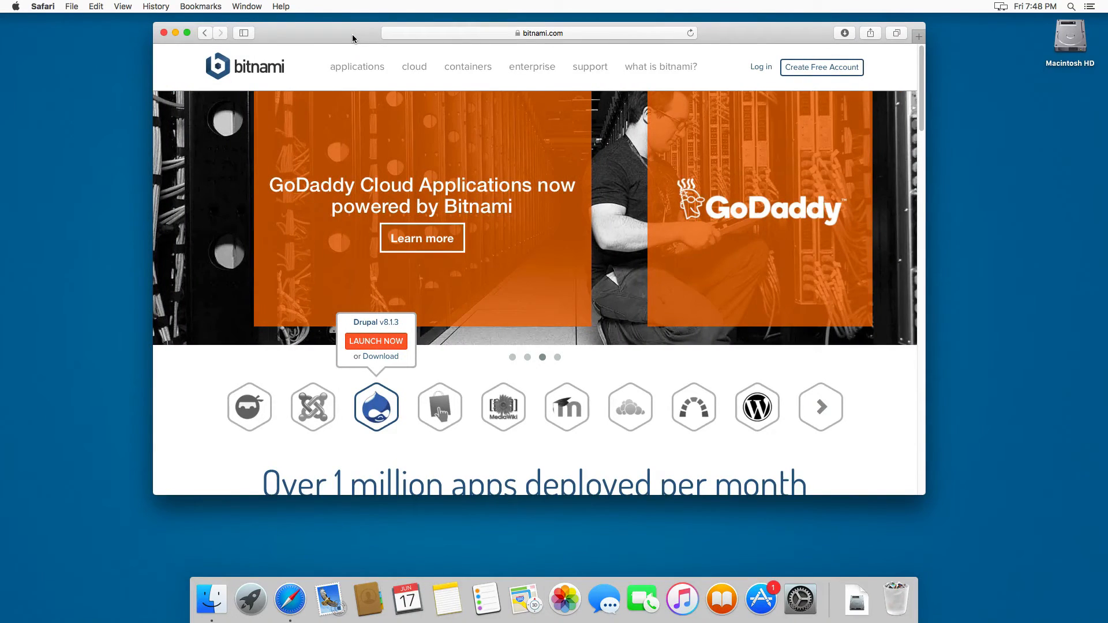
pyautogui.moveTo(368, 49)
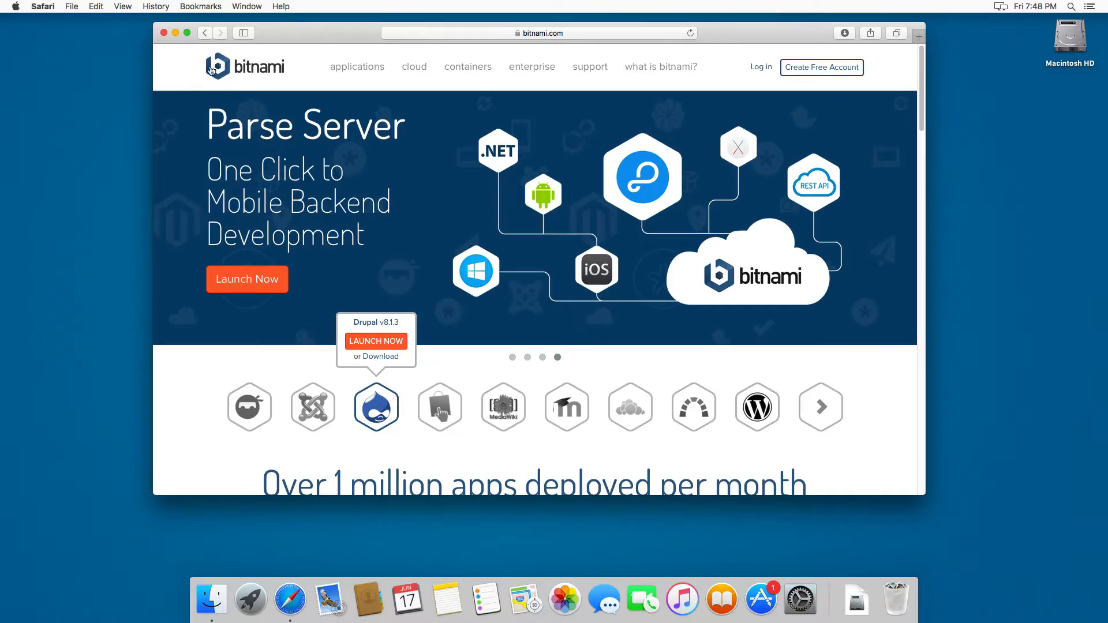
# Step: Open Bitnami's WordPress application page listing the OS X local installer downloads
pyautogui.click(538, 33)
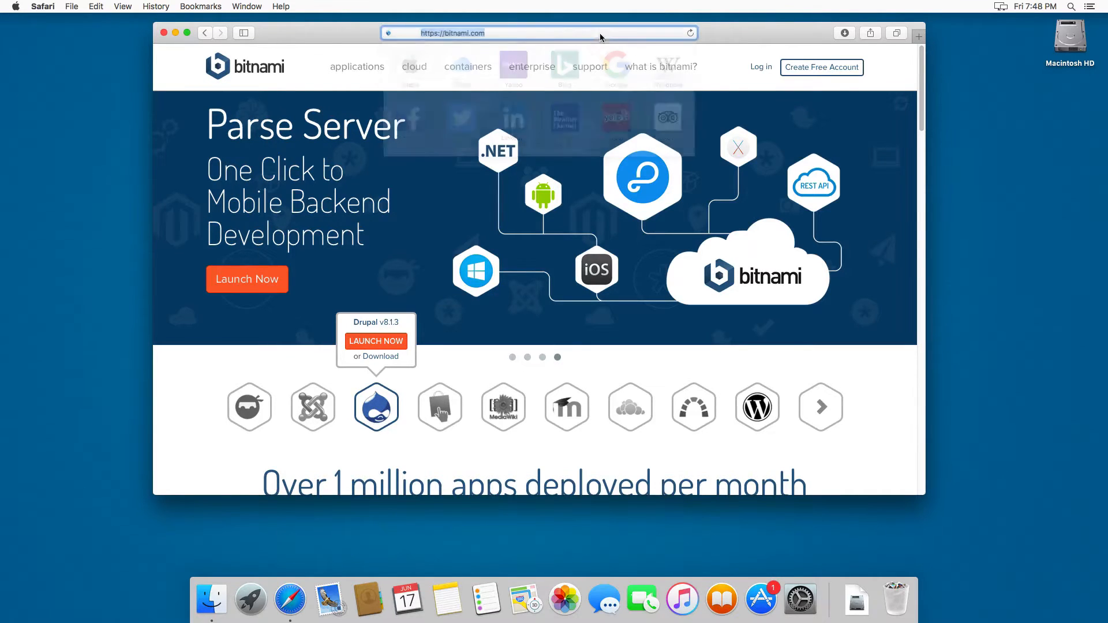
pyautogui.click(529, 33)
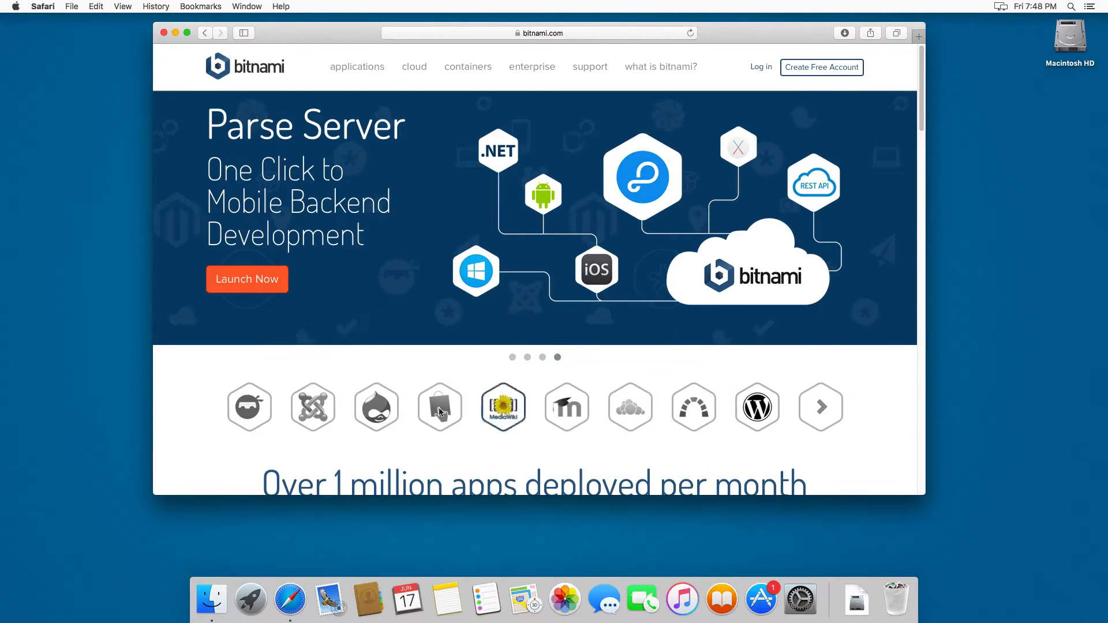
pyautogui.moveTo(757, 407)
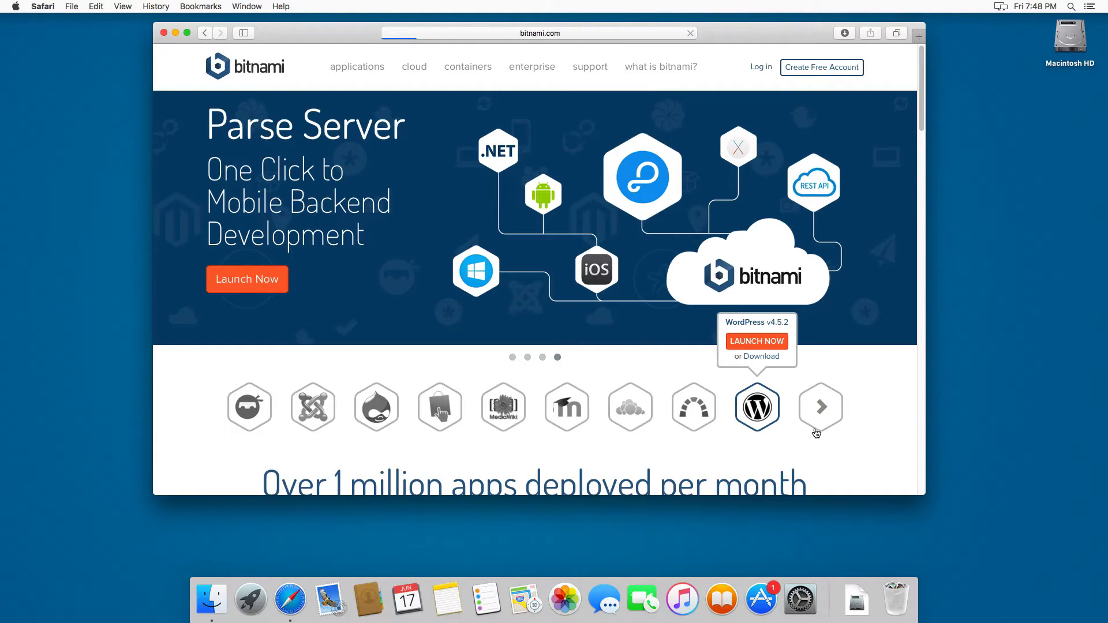
pyautogui.click(757, 406)
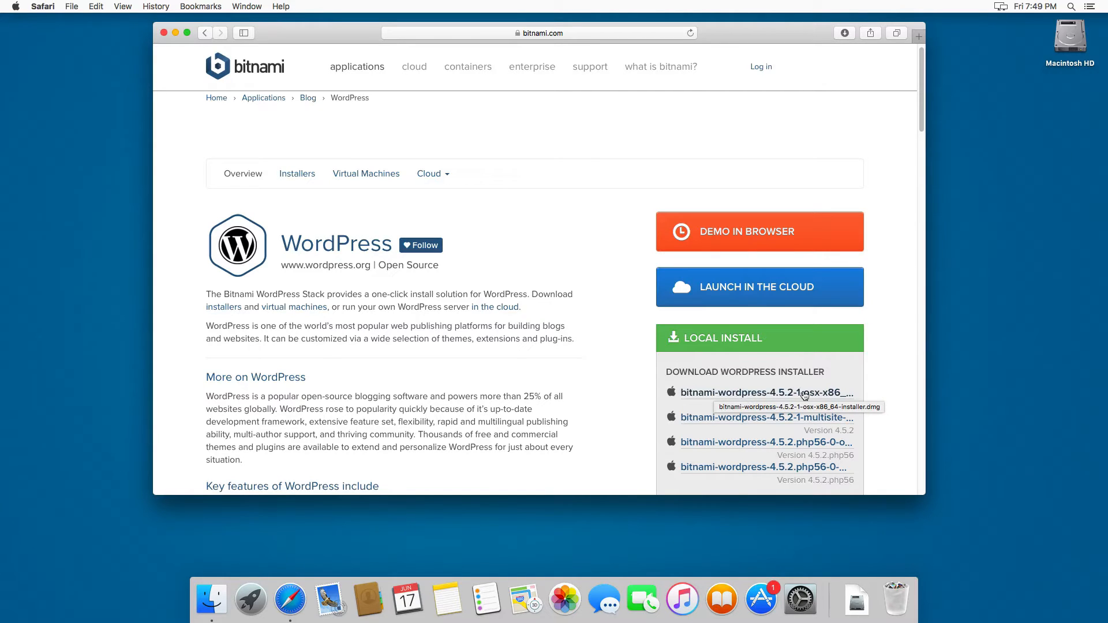
pyautogui.moveTo(218, 607)
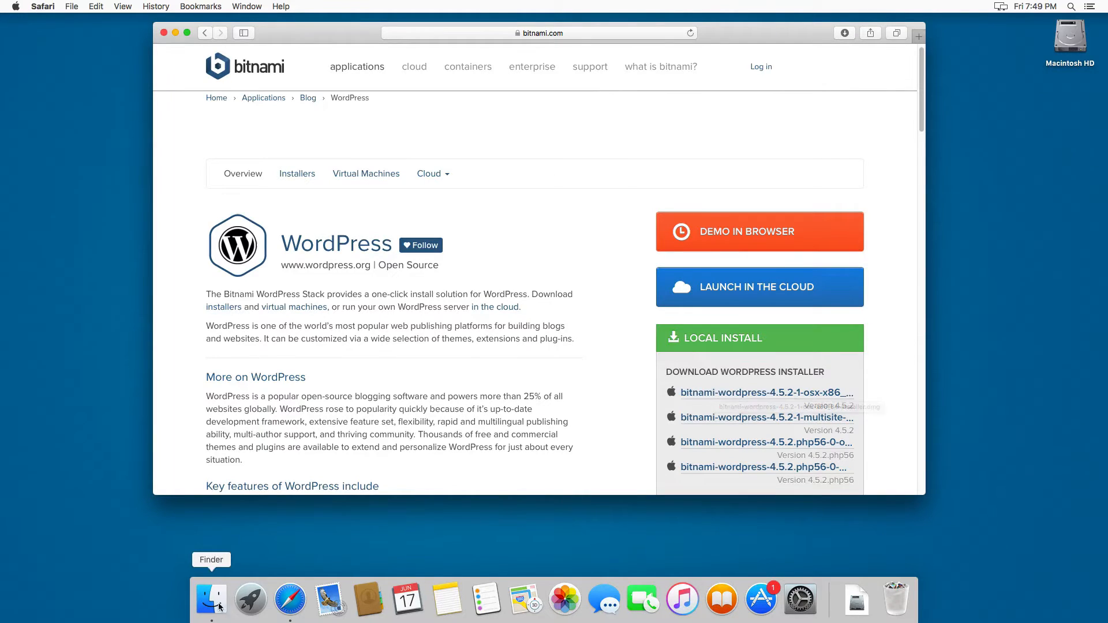
# Step: Mount the downloaded WordPress installer disk image from Finder's Downloads
pyautogui.click(211, 600)
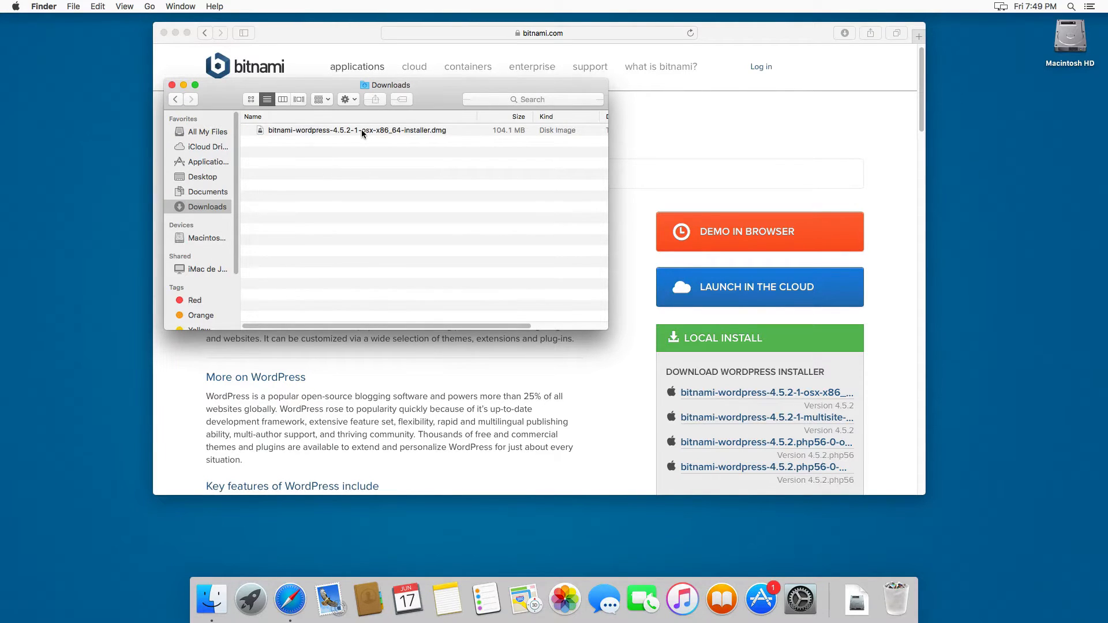
pyautogui.click(361, 130)
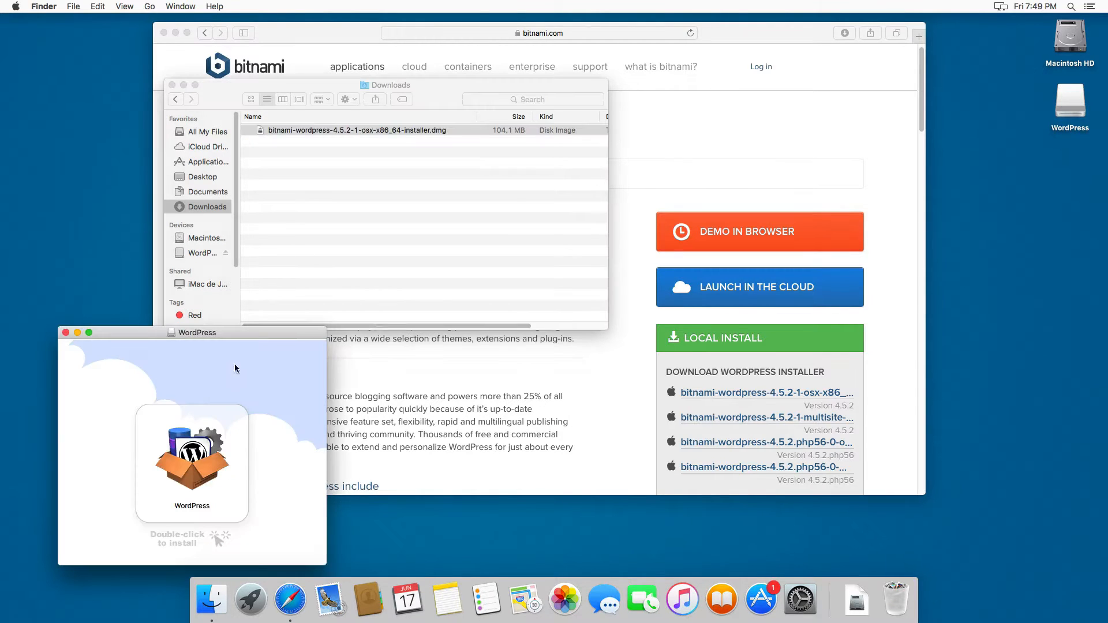
pyautogui.moveTo(197, 332); pyautogui.dragTo(233, 317)
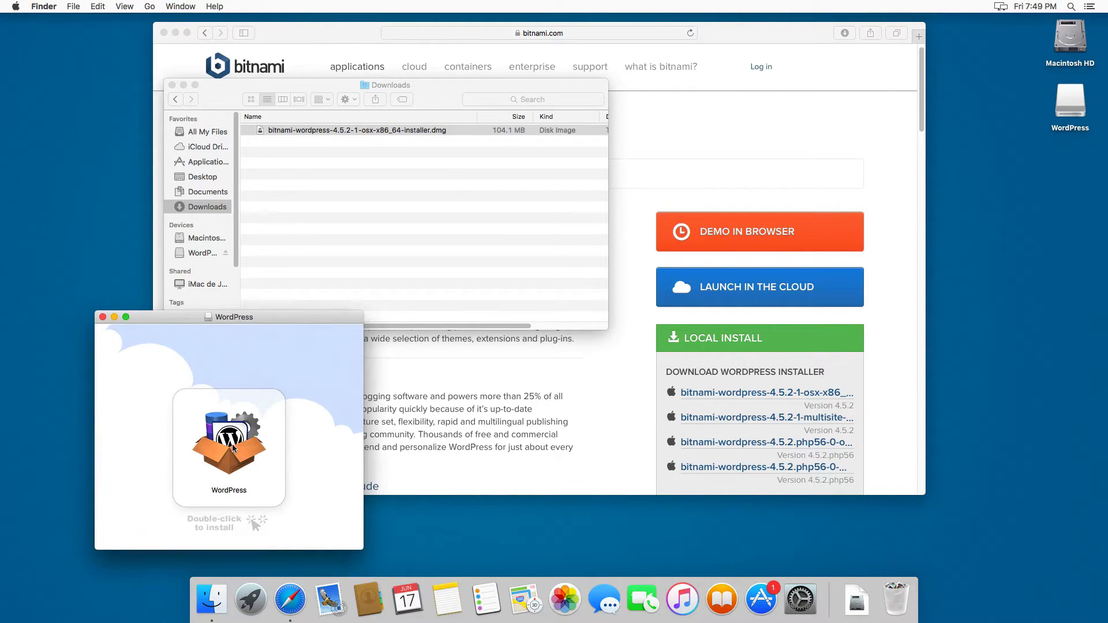
# Step: Launch the WordPress installer from the disk and confirm opening the downloaded app
pyautogui.click(228, 442)
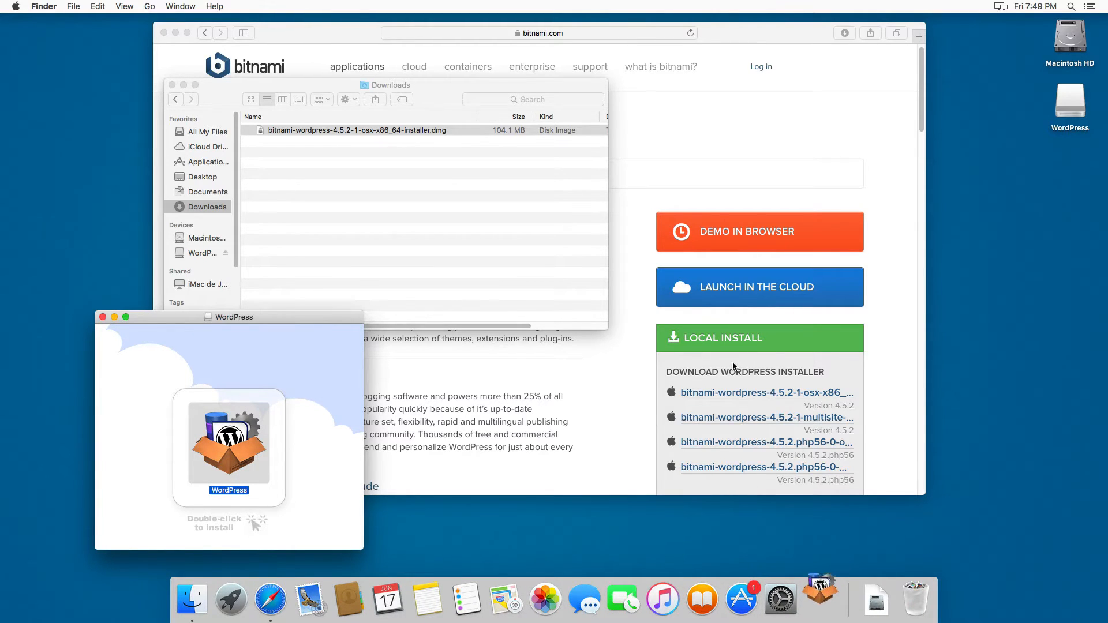
pyautogui.doubleClick(229, 447)
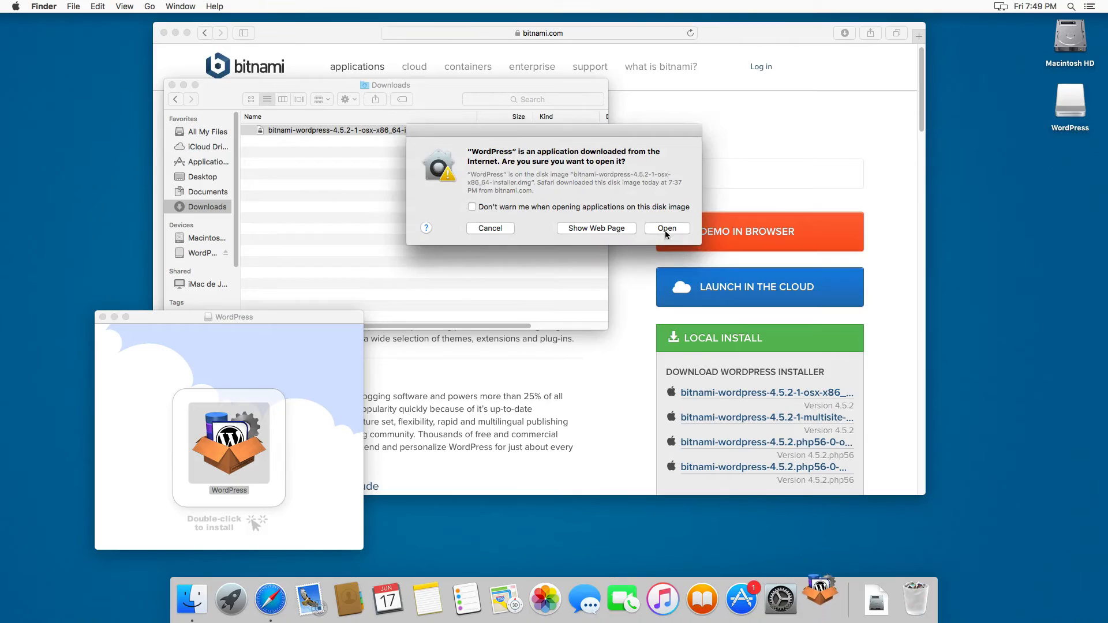
pyautogui.click(667, 228)
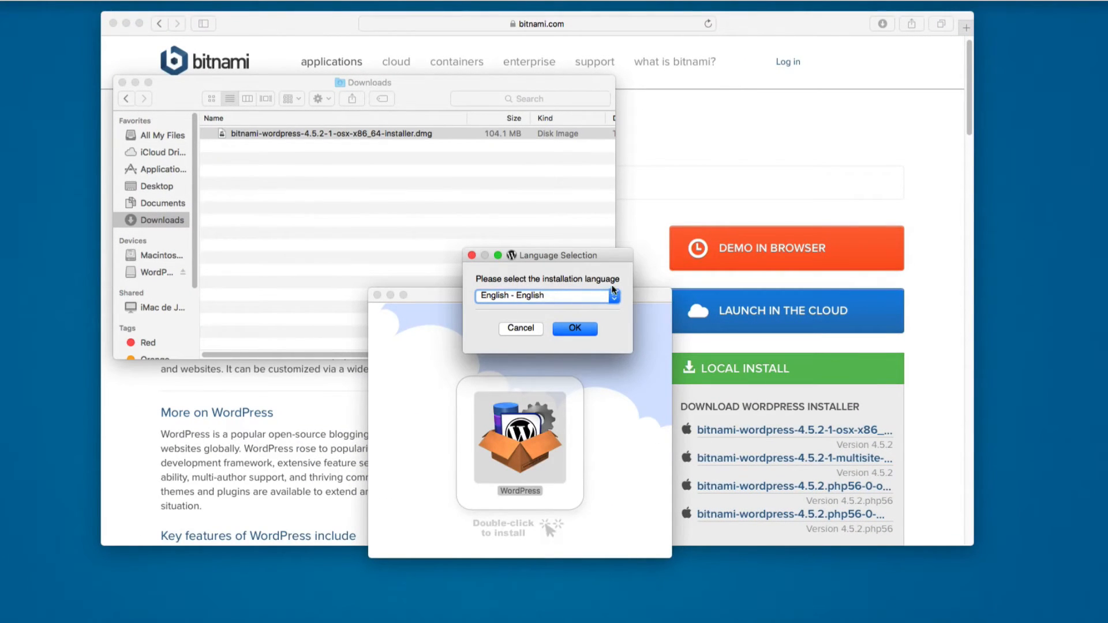
# Step: Choose English, keep all components, and accept the /Applications/wordpress-4.5.2-1 folder
pyautogui.click(574, 329)
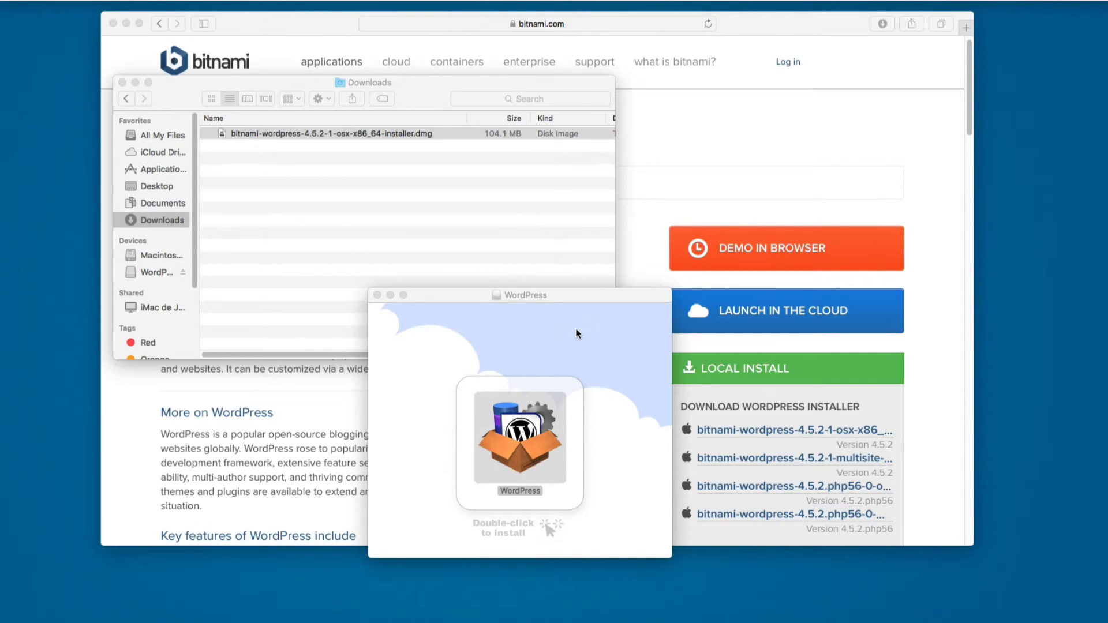
pyautogui.doubleClick(519, 438)
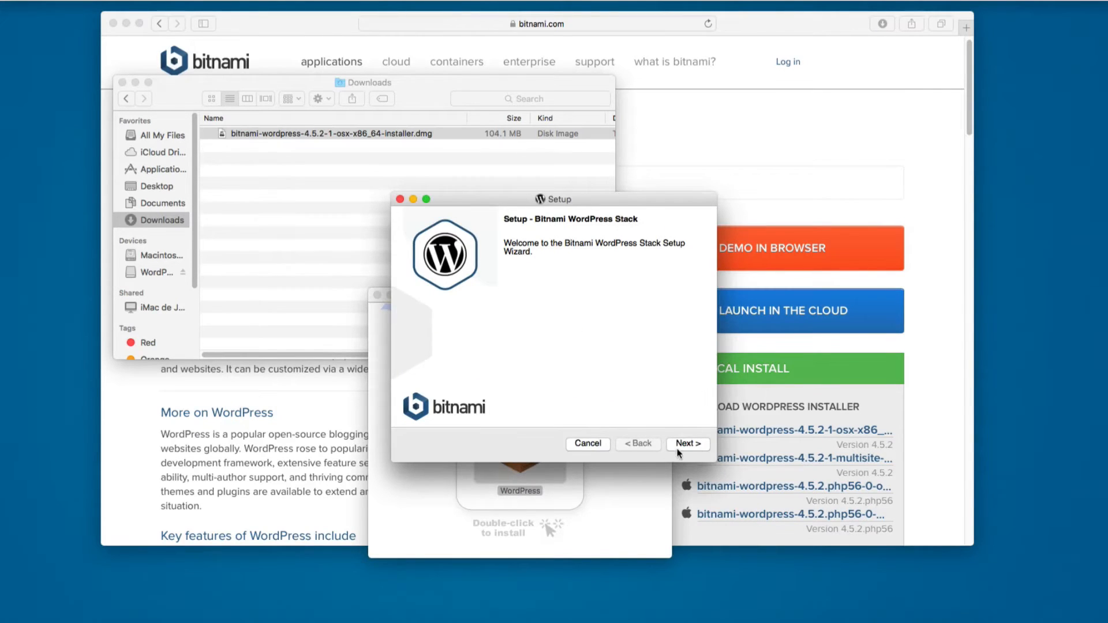
pyautogui.click(688, 443)
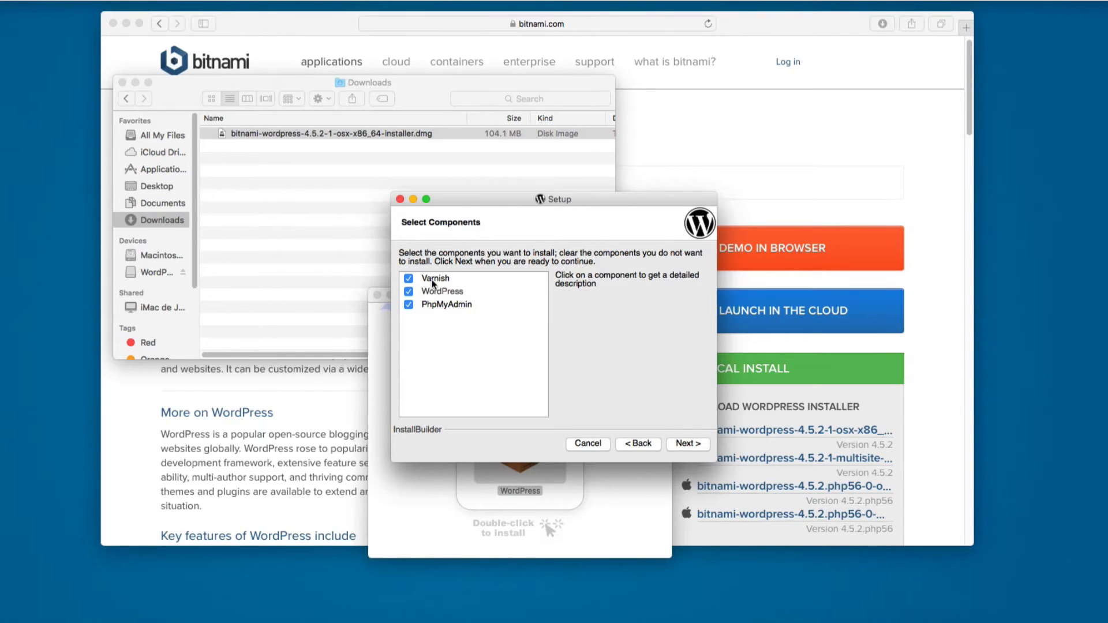
pyautogui.moveTo(648, 472)
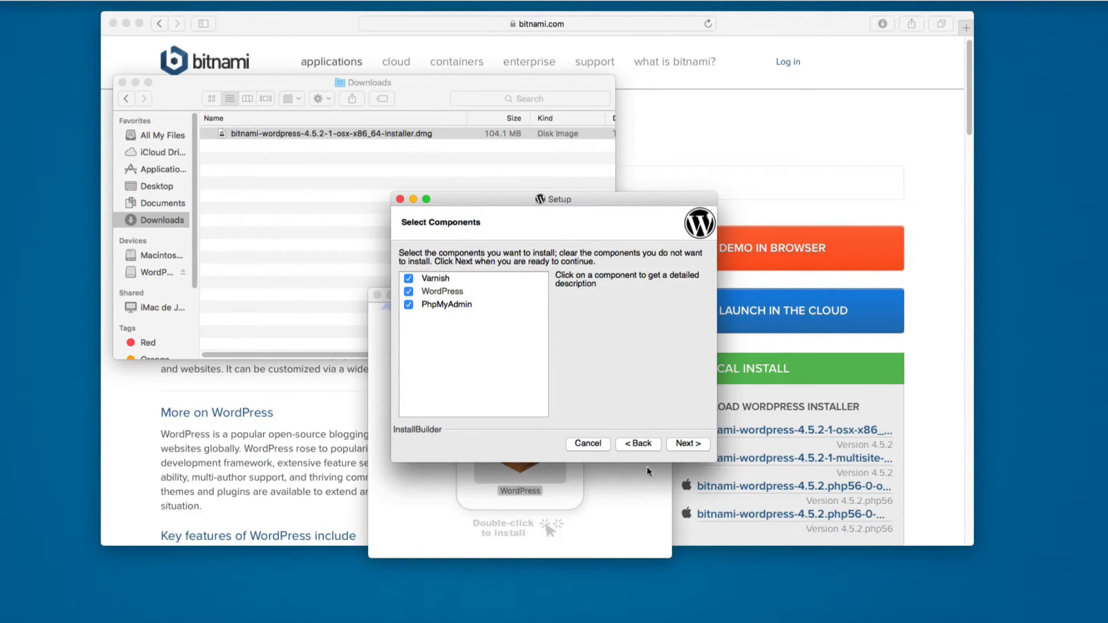
pyautogui.click(687, 443)
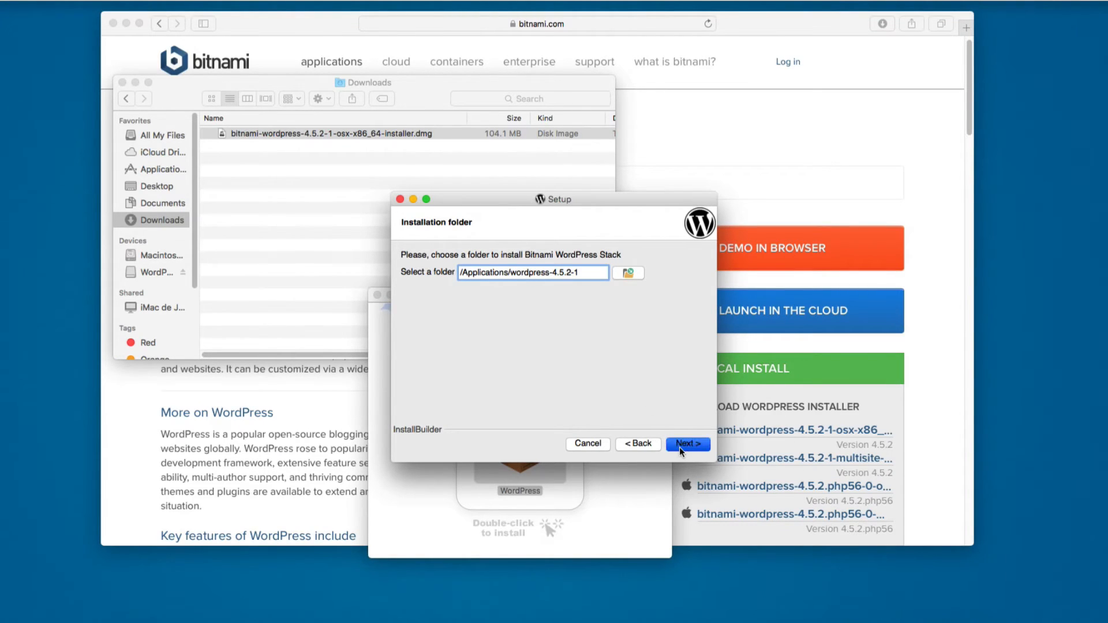
pyautogui.click(687, 444)
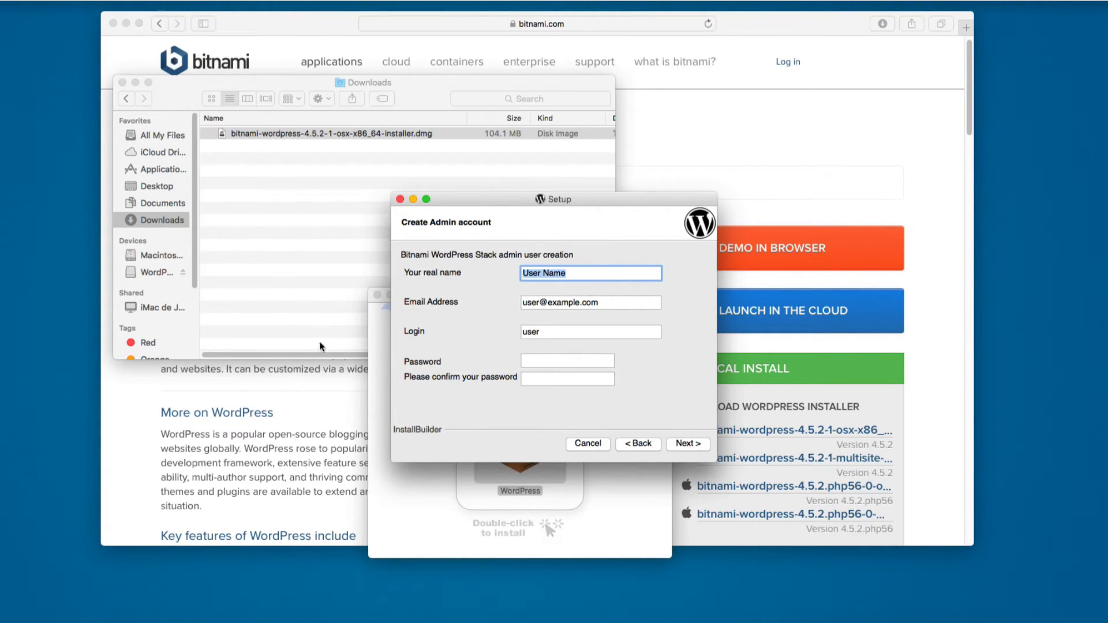
pyautogui.write('Juan Pablo')
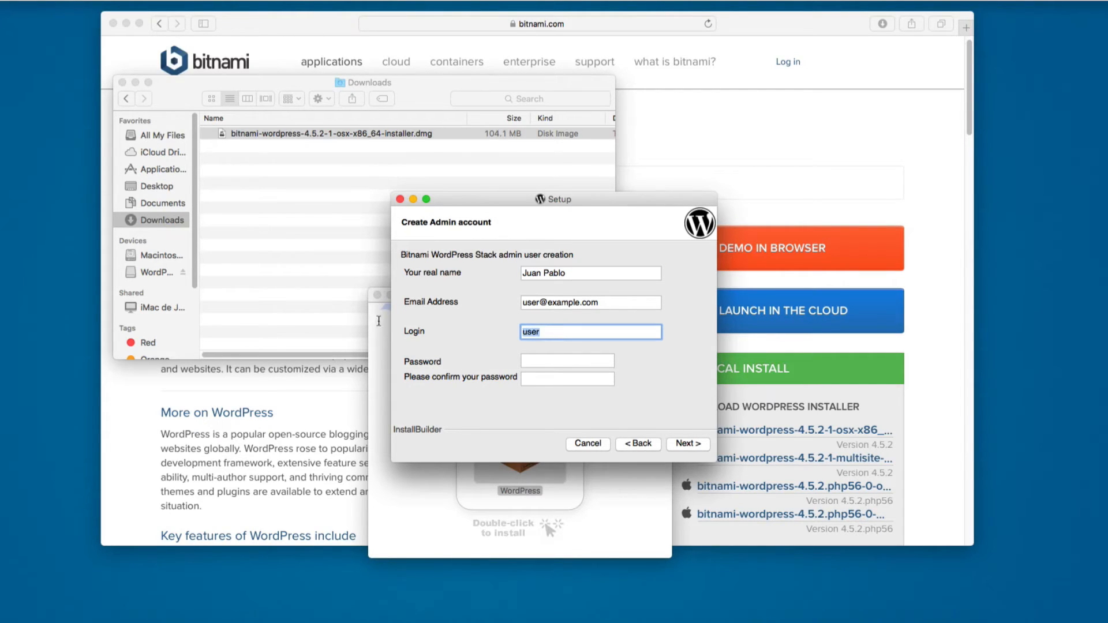
pyautogui.moveTo(542, 328)
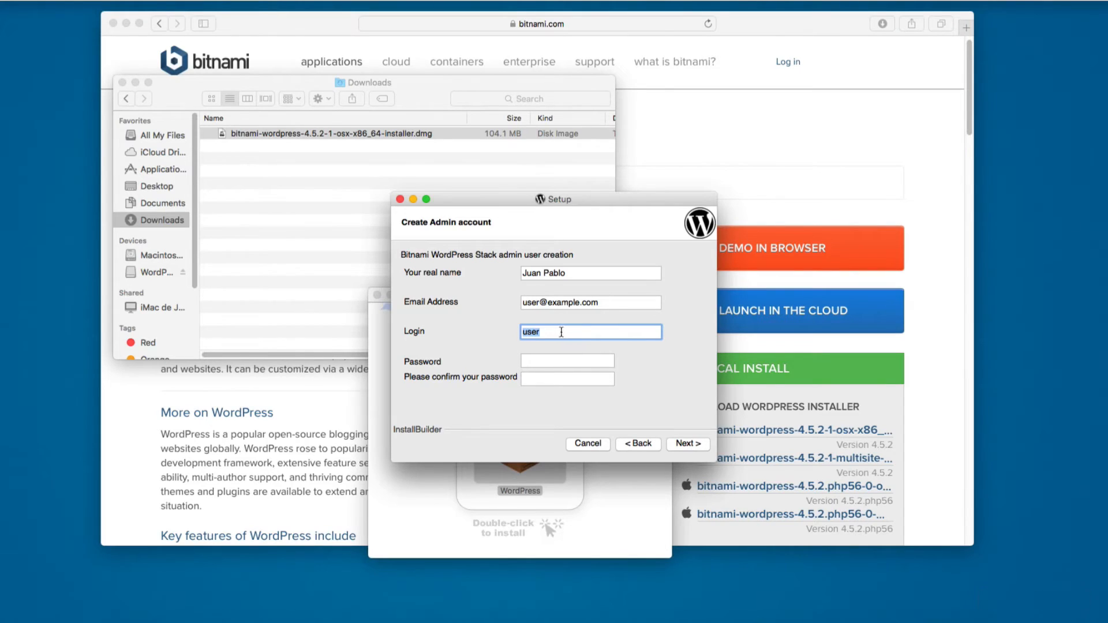
pyautogui.moveTo(534, 344)
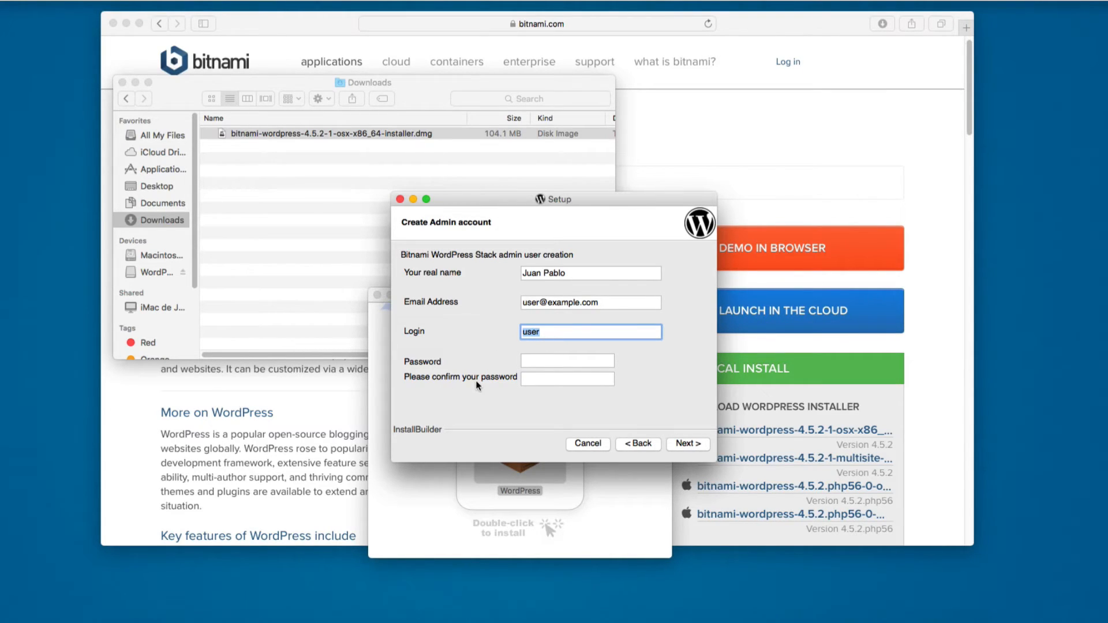
pyautogui.write('root')
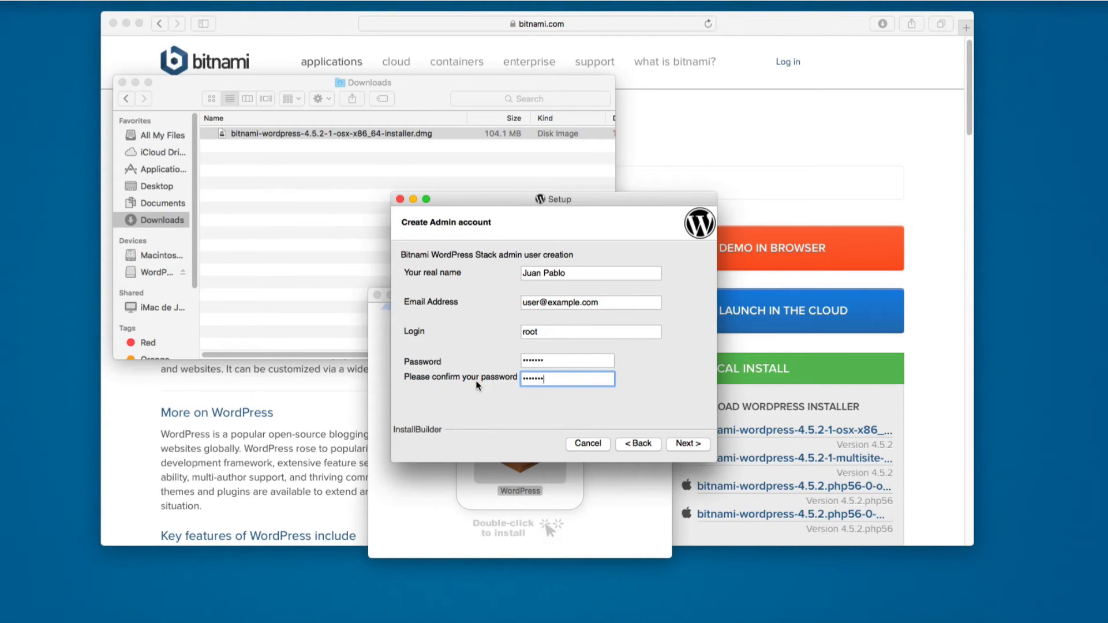
pyautogui.click(591, 332)
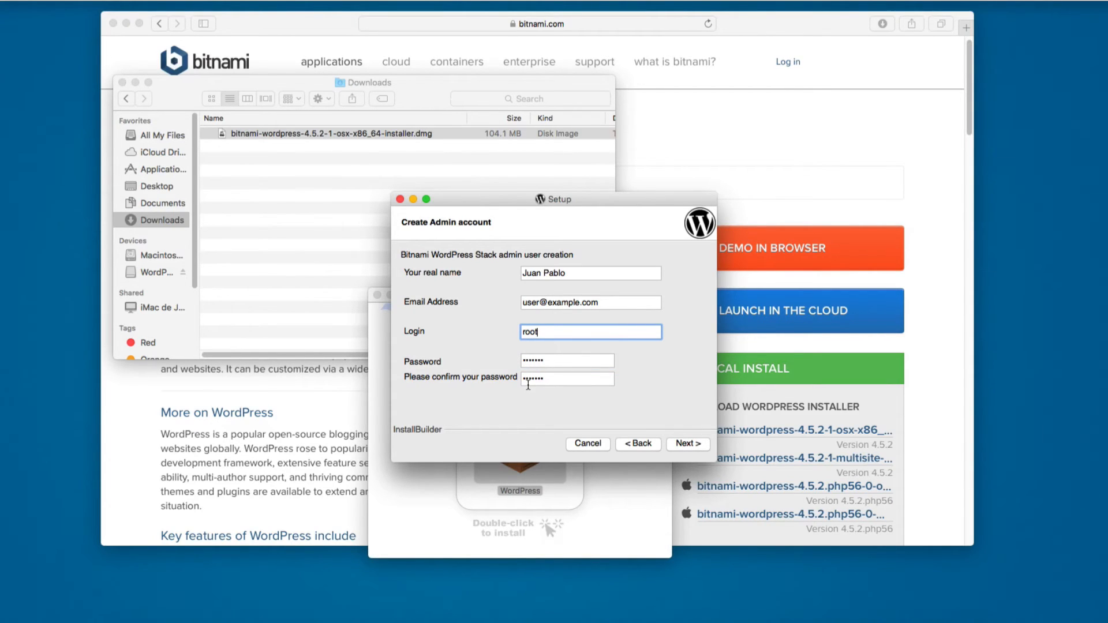
pyautogui.click(567, 361)
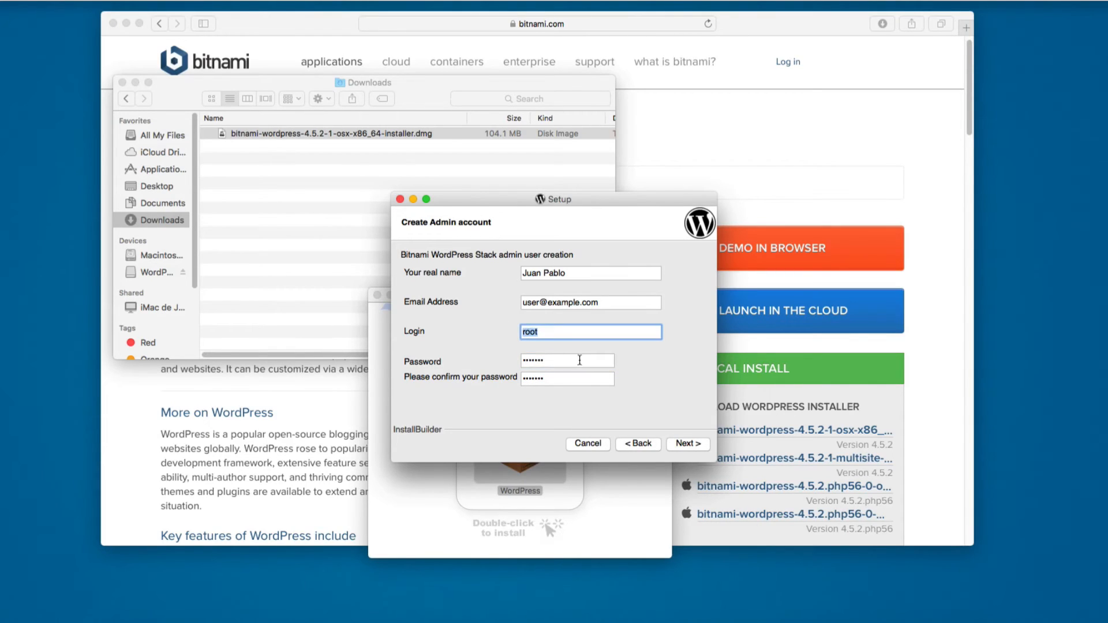
pyautogui.click(567, 360)
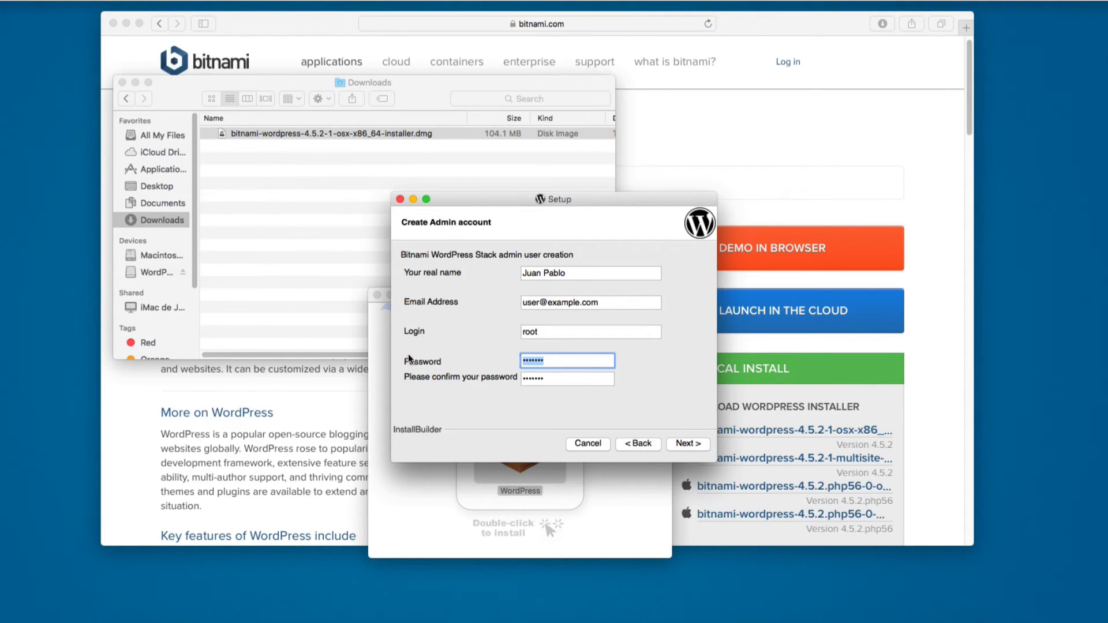
pyautogui.moveTo(528, 215)
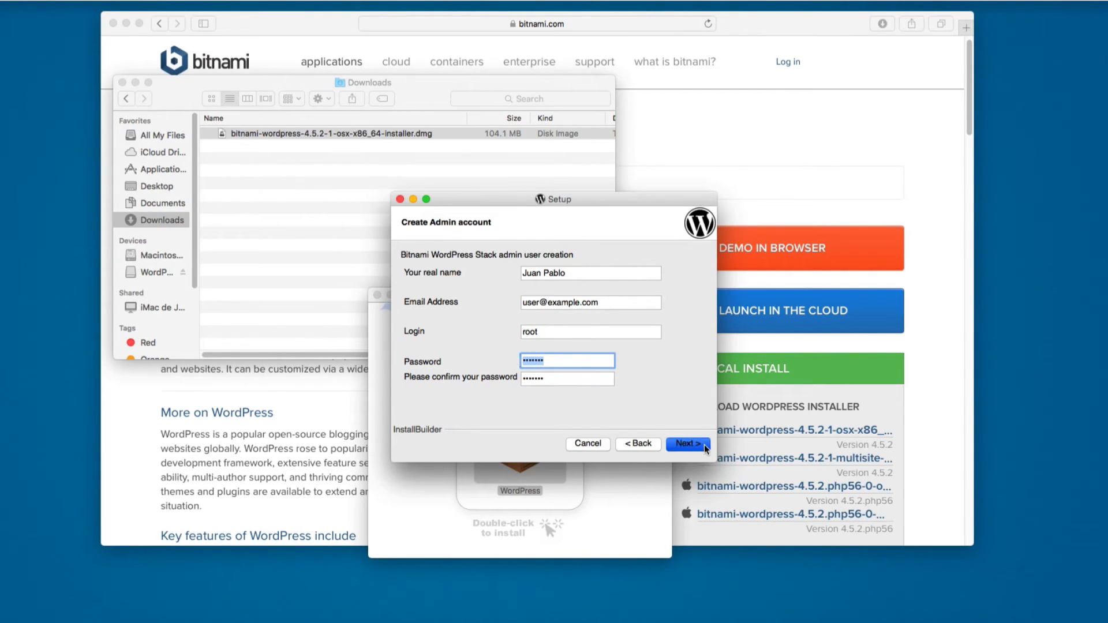
pyautogui.click(688, 443)
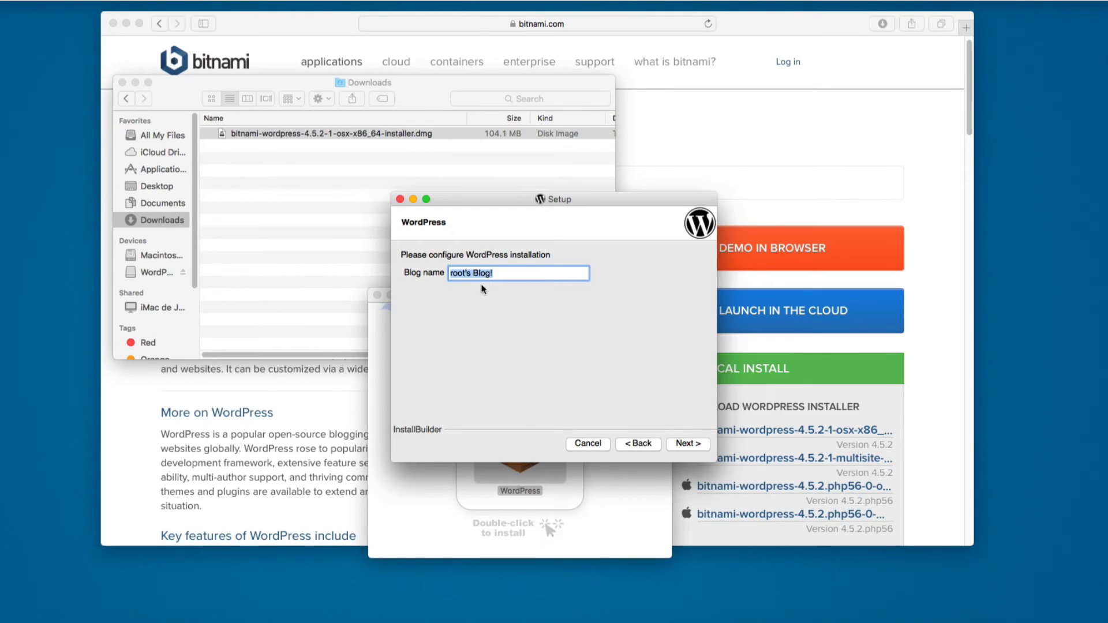
# Step: Name the blog 'Gourmet Artistry'
pyautogui.write('G')
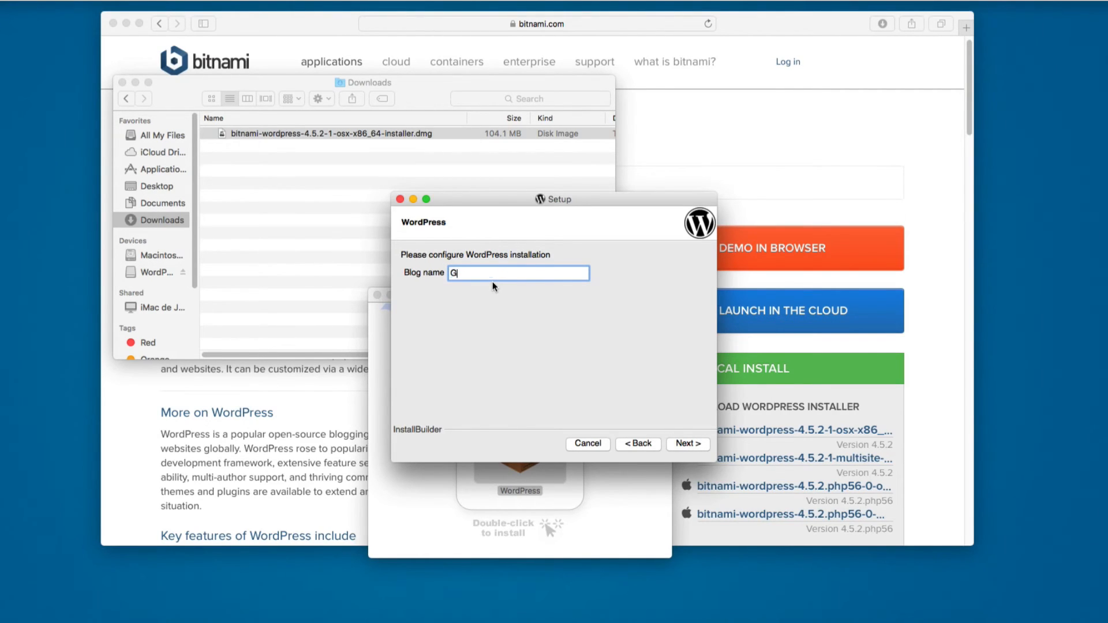
pyautogui.write('ourmet Art')
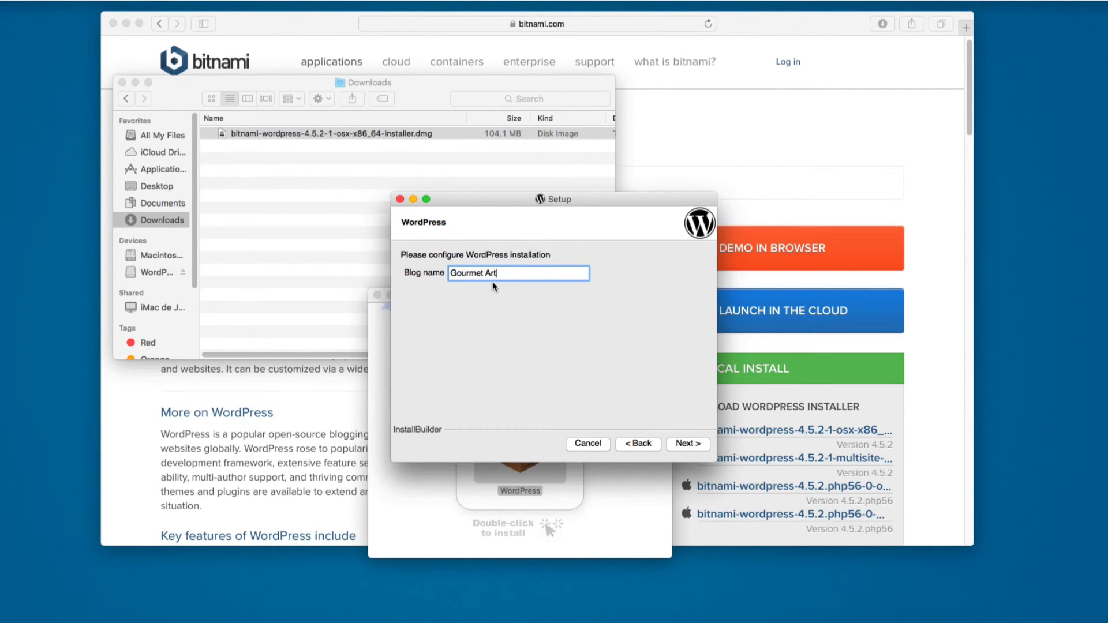
pyautogui.write('Gourmet Artistry')
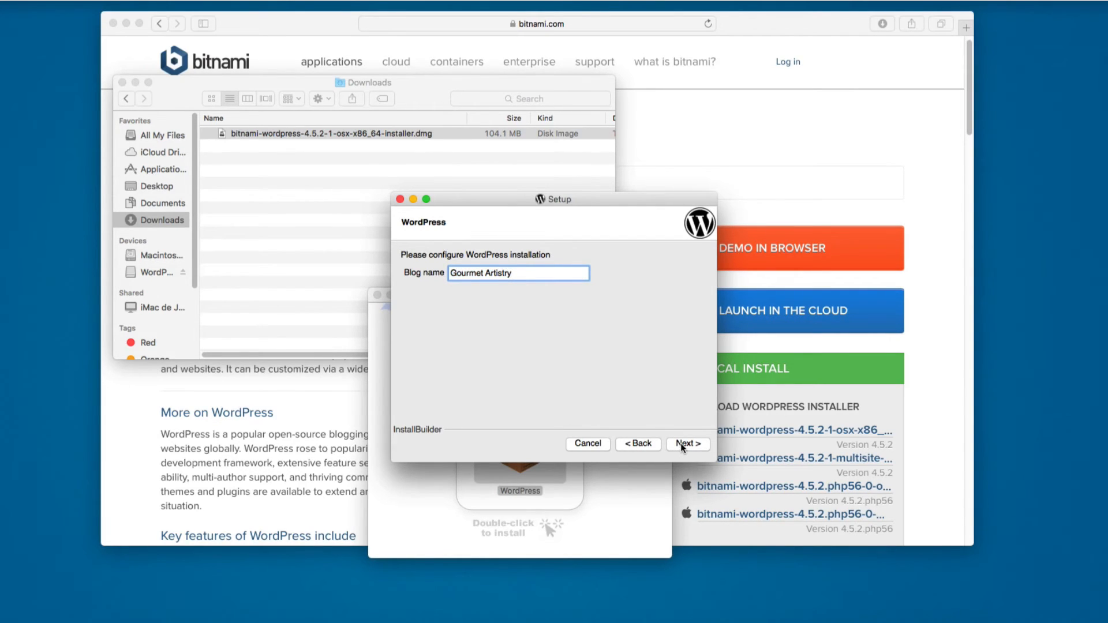
pyautogui.click(688, 444)
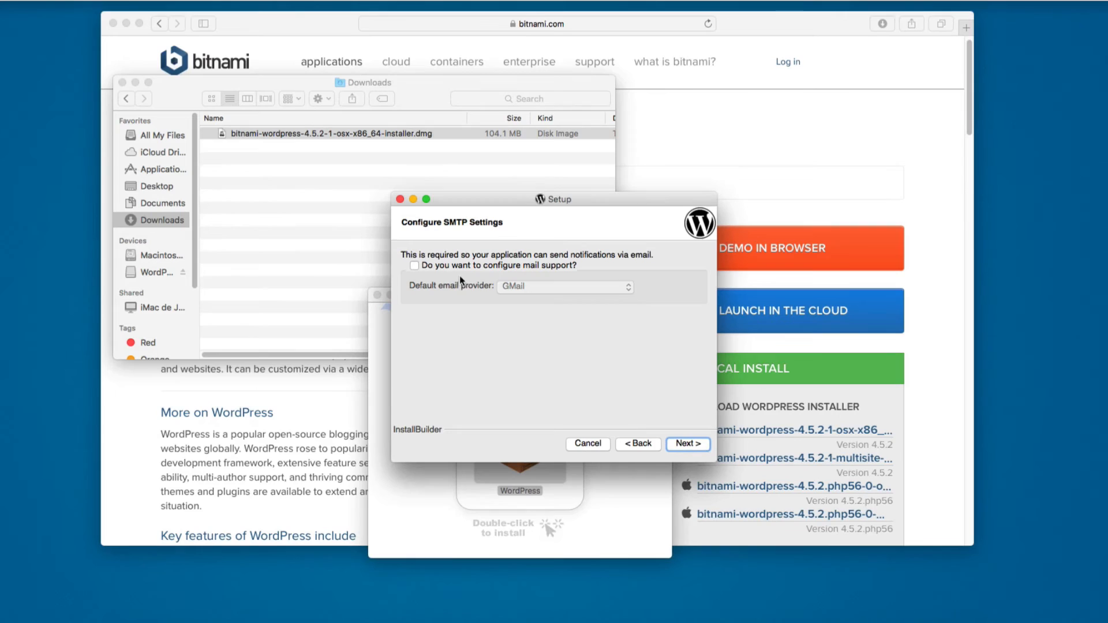
pyautogui.moveTo(502, 285)
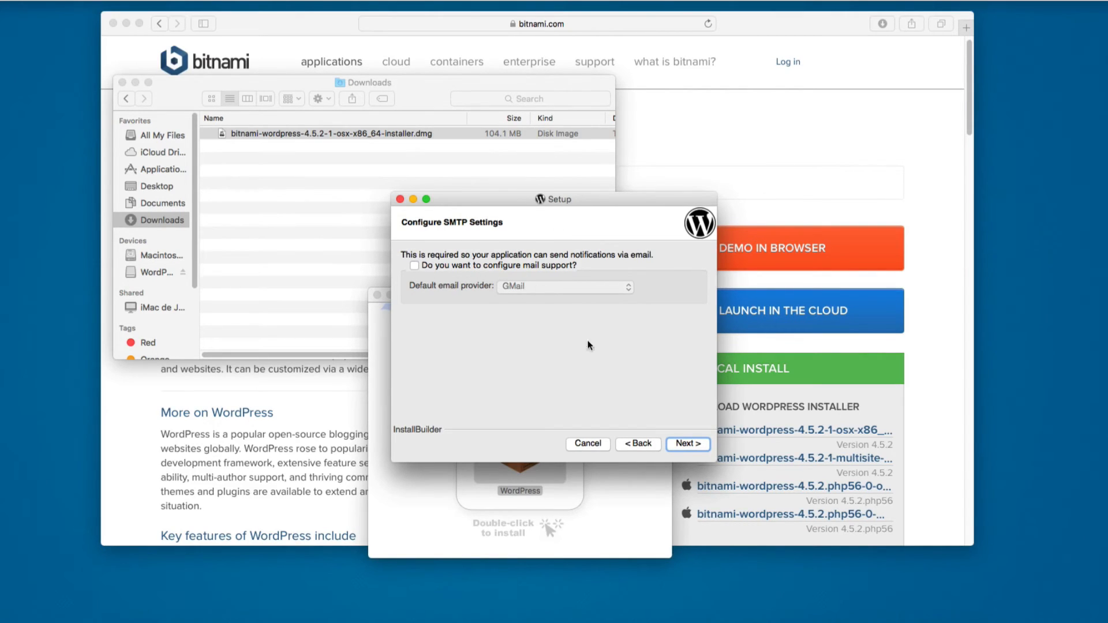
pyautogui.moveTo(692, 445)
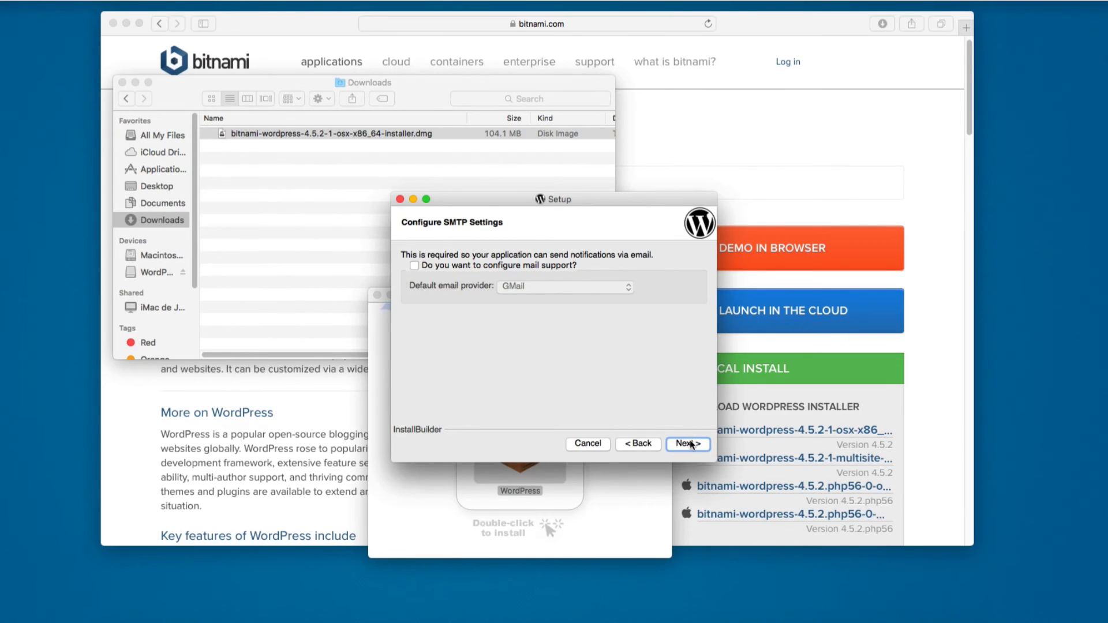
# Step: Skip mail support, decline Bitnami Cloud Hosting info, and start the installation
pyautogui.click(688, 443)
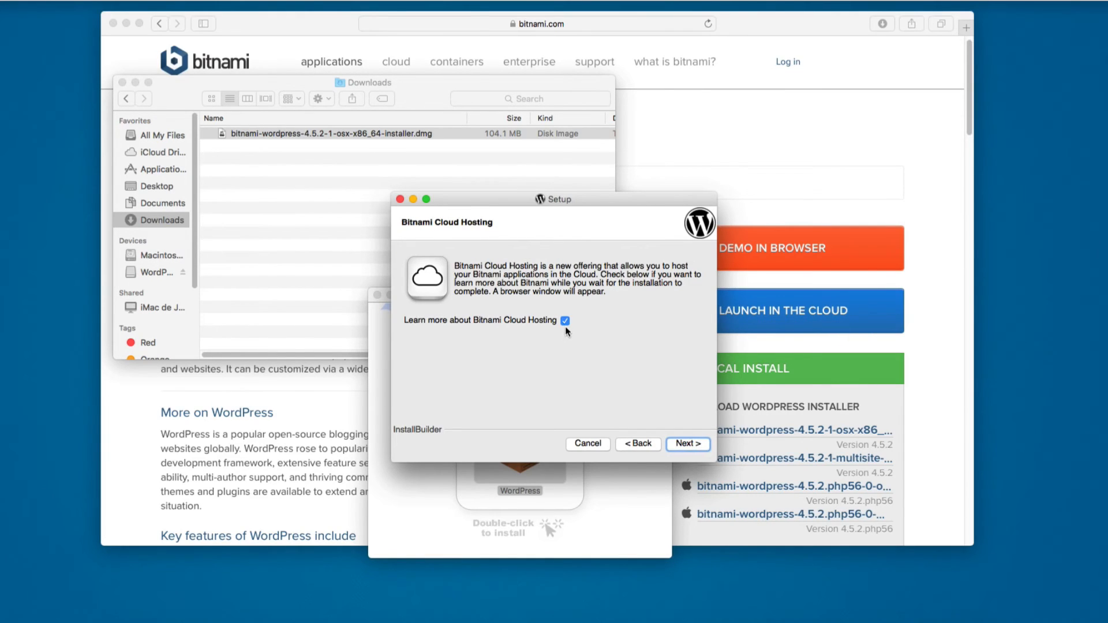
pyautogui.click(565, 320)
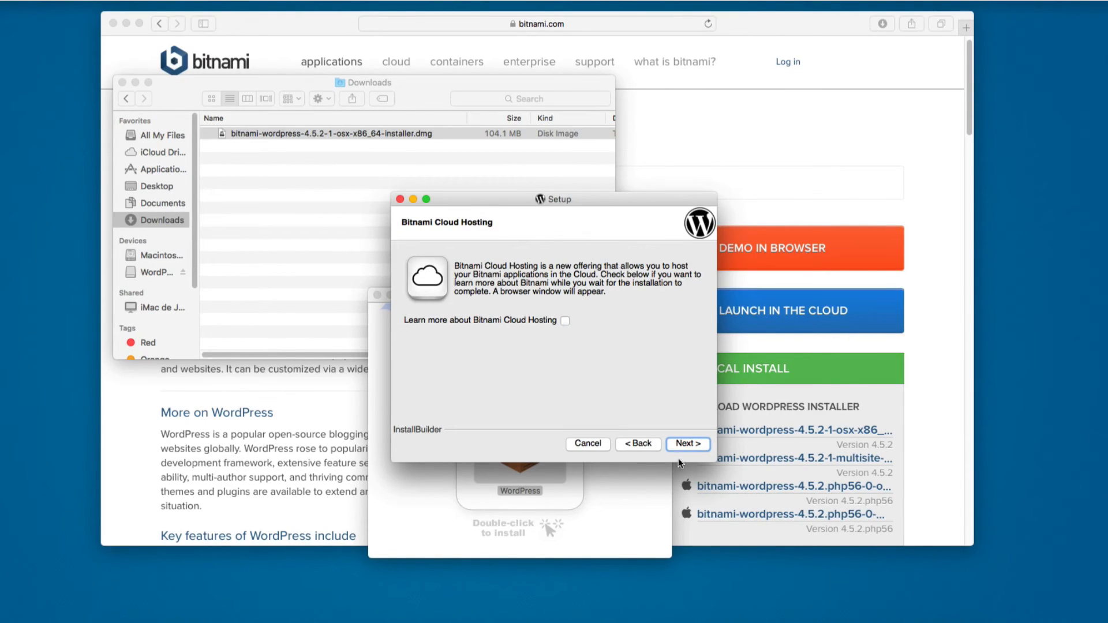
pyautogui.click(687, 444)
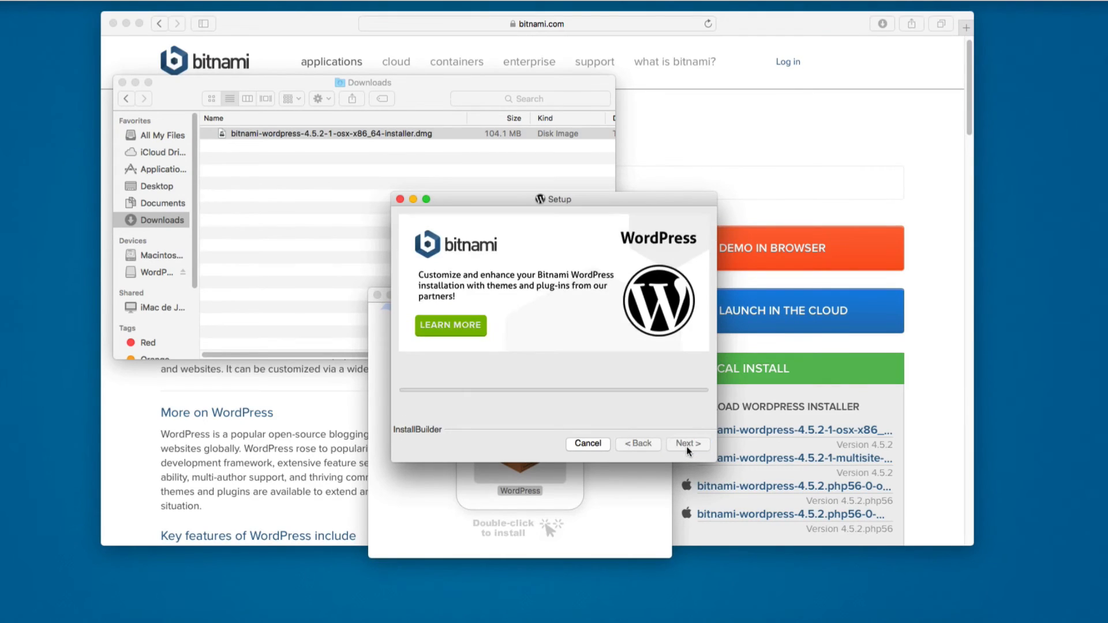
# Step: Let the installation complete and finish with Launch Bitnami WordPress Stack enabled
pyautogui.click(687, 444)
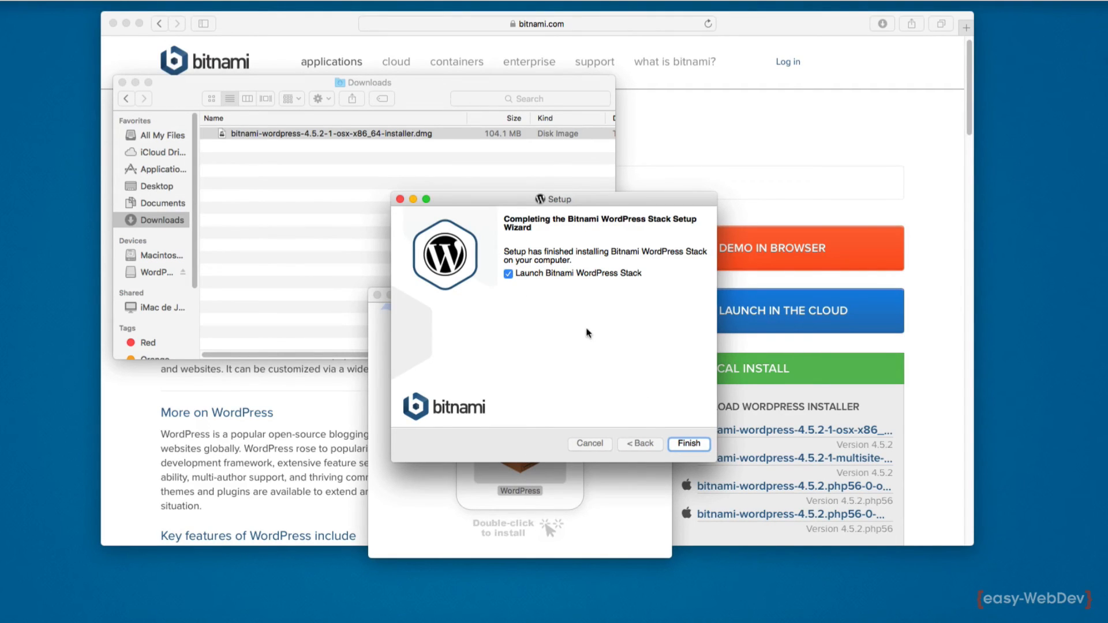
pyautogui.moveTo(671, 461)
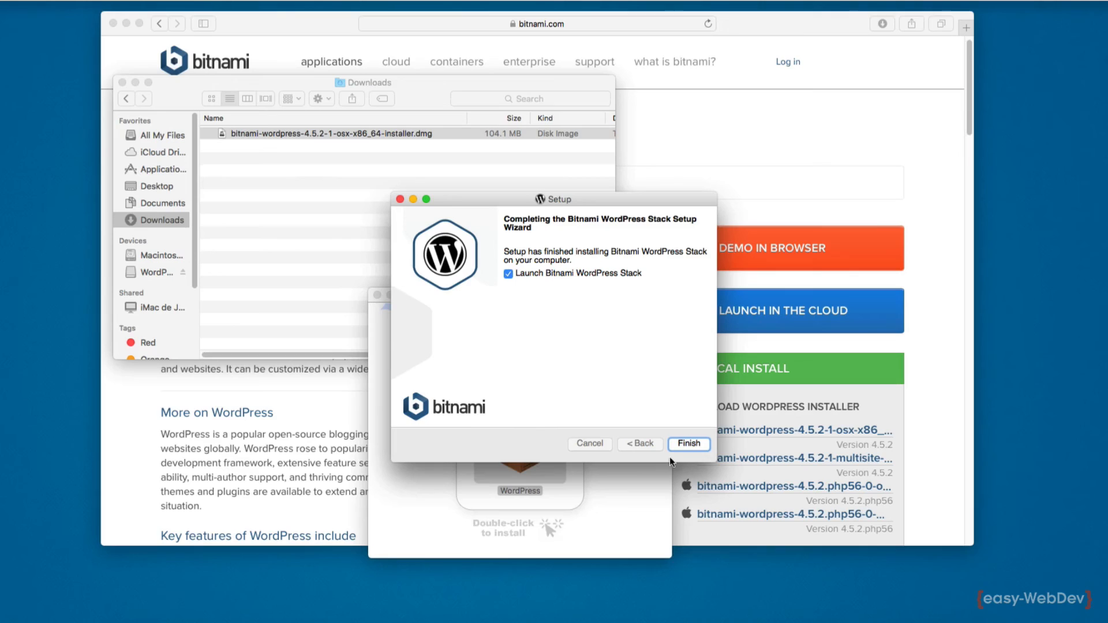
pyautogui.moveTo(650, 417)
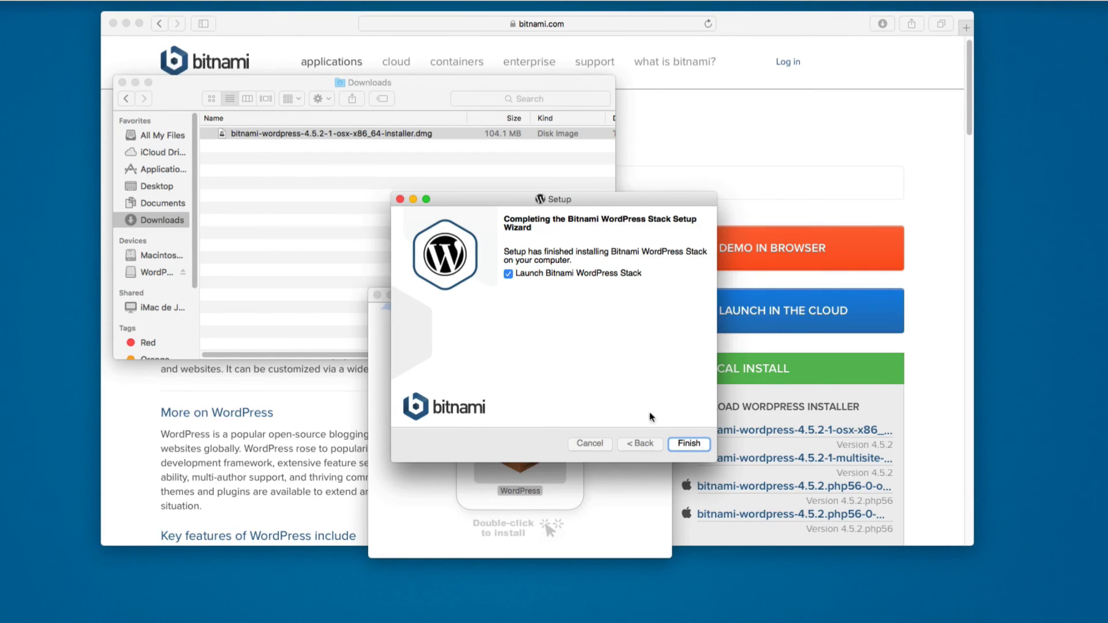
pyautogui.click(688, 445)
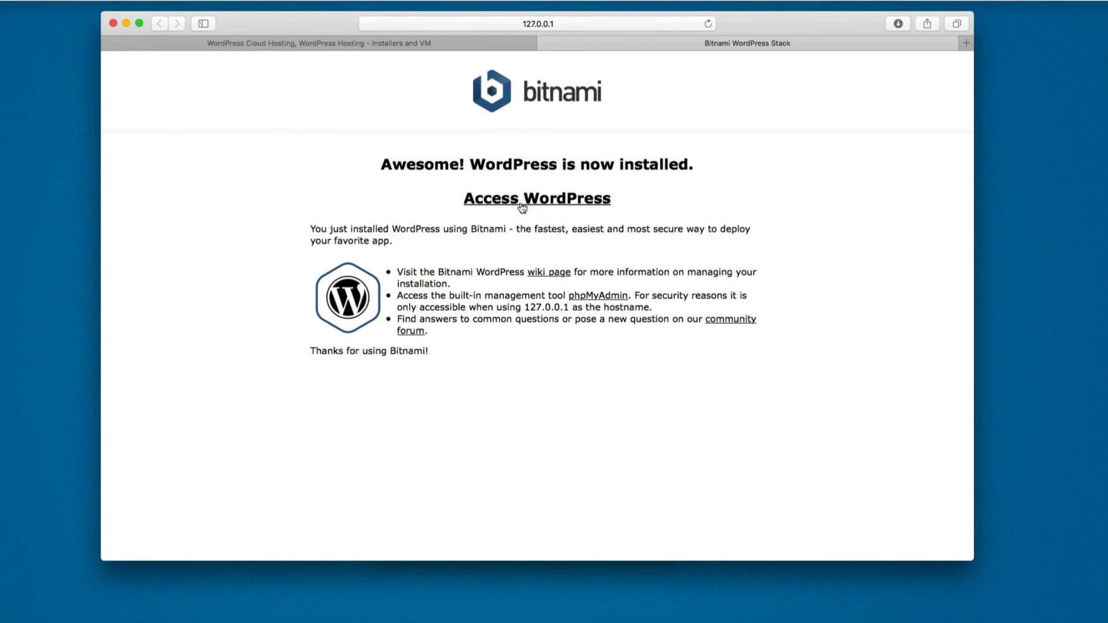
# Step: Follow Access WordPress to the local site and scroll through the Hello world! post
pyautogui.click(523, 199)
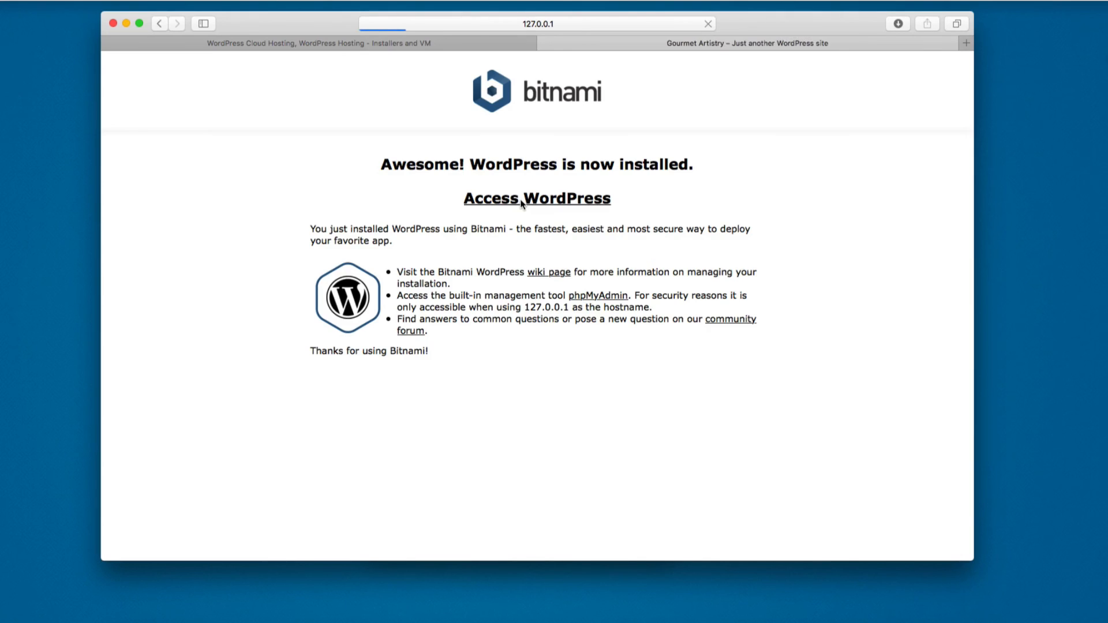
pyautogui.click(536, 199)
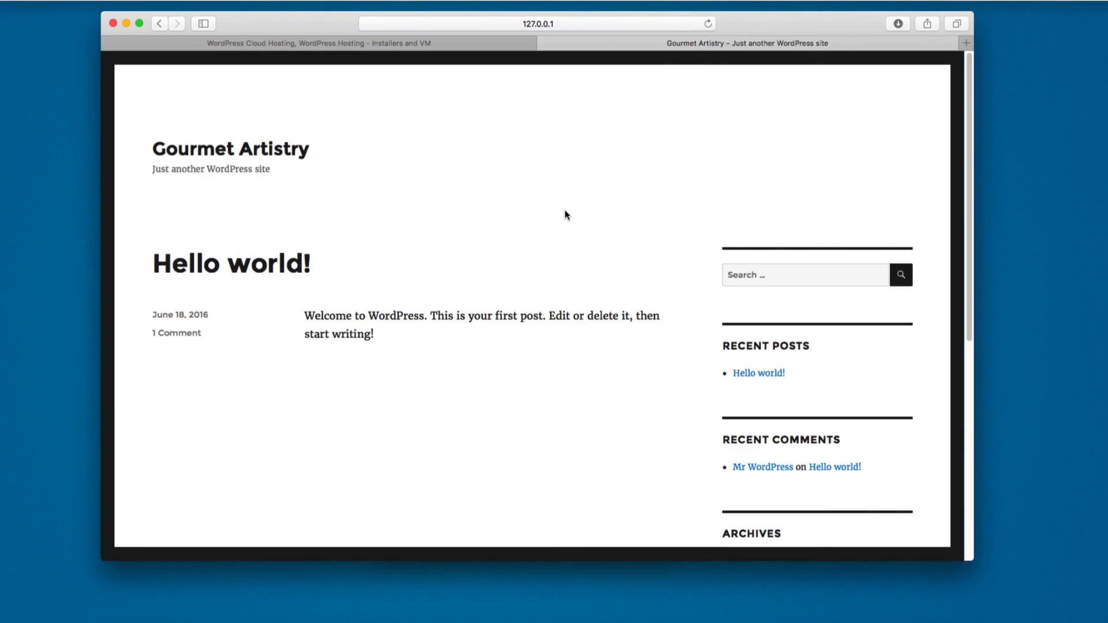
pyautogui.scroll(-3)
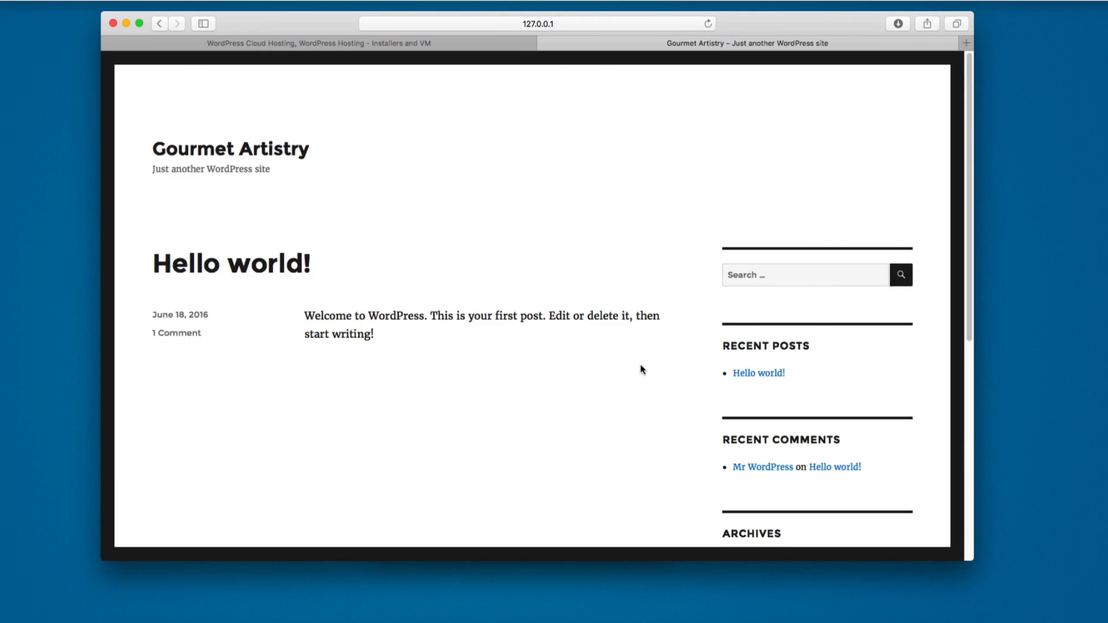
pyautogui.moveTo(596, 337)
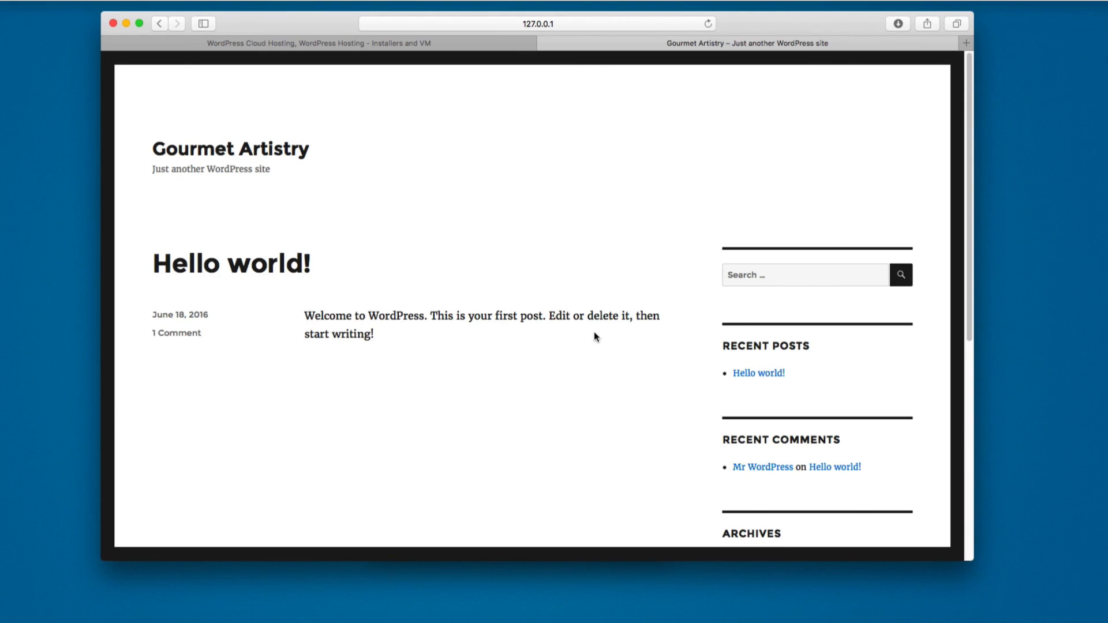